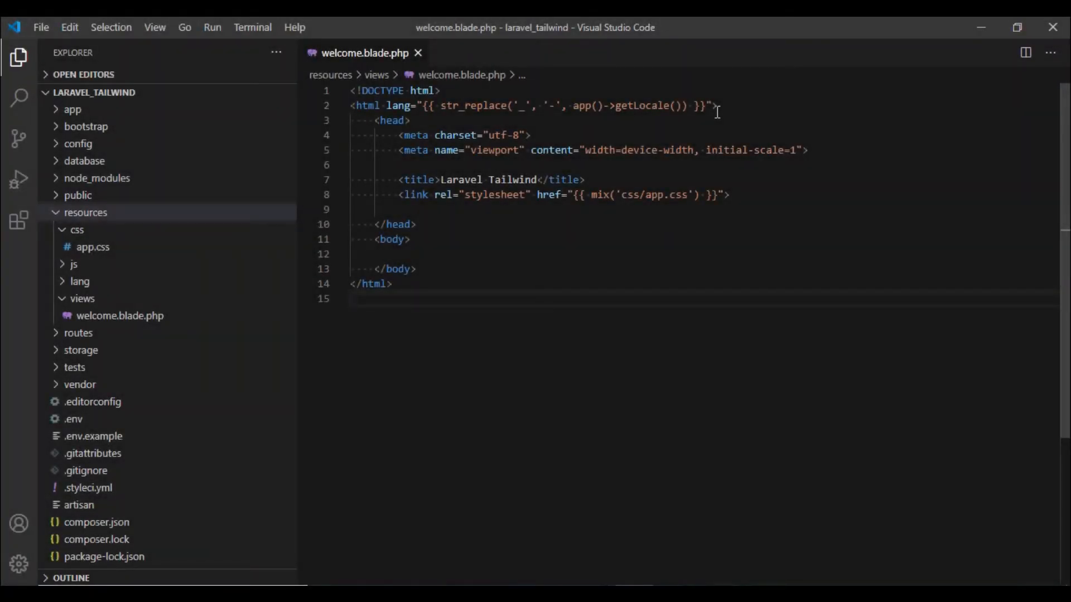
mouse_move(556, 180)
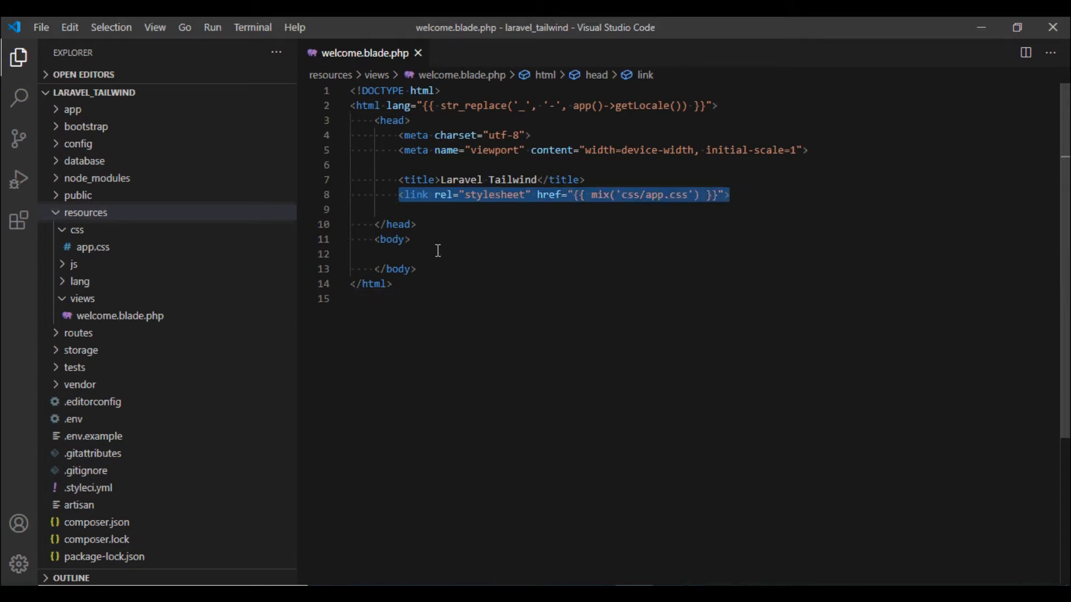
- Write <div class="w-4">Box</div> inside the body, choosing w-4 from IntelliSense, and save
click(393, 239)
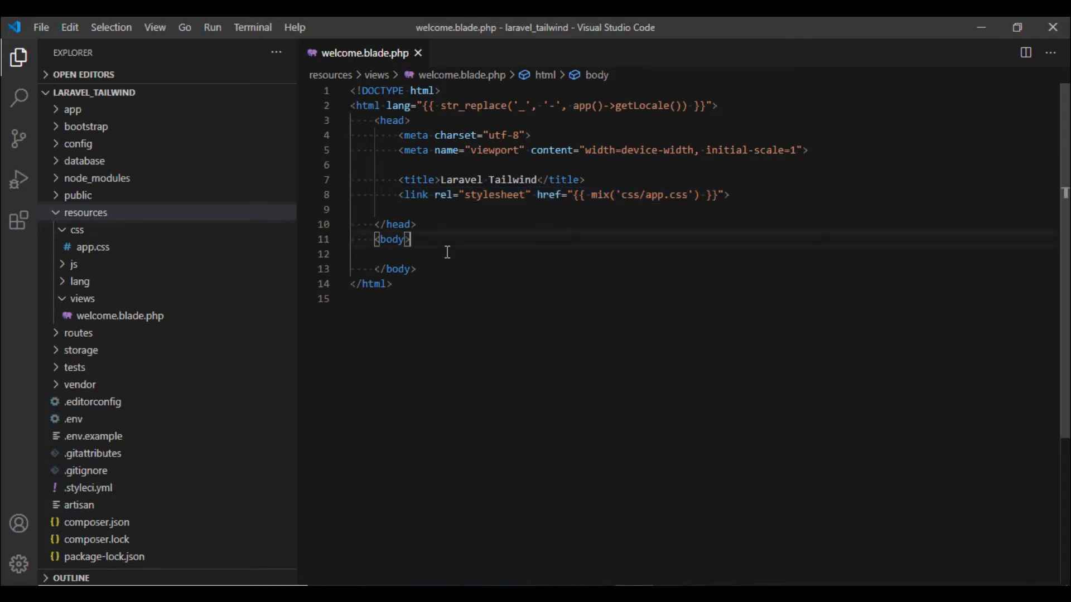
text(<div)
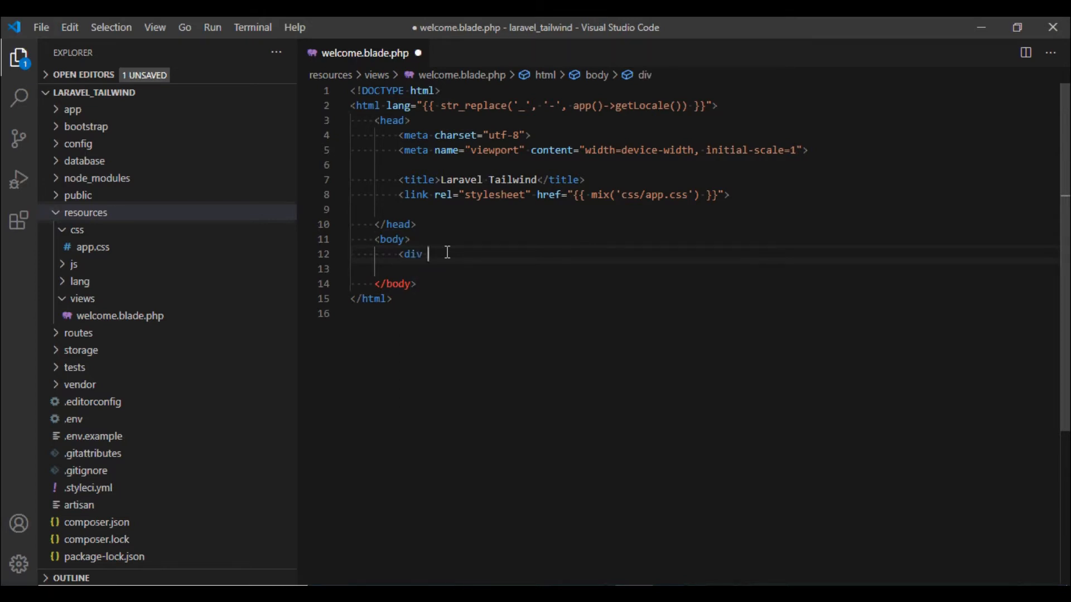
text(class=")
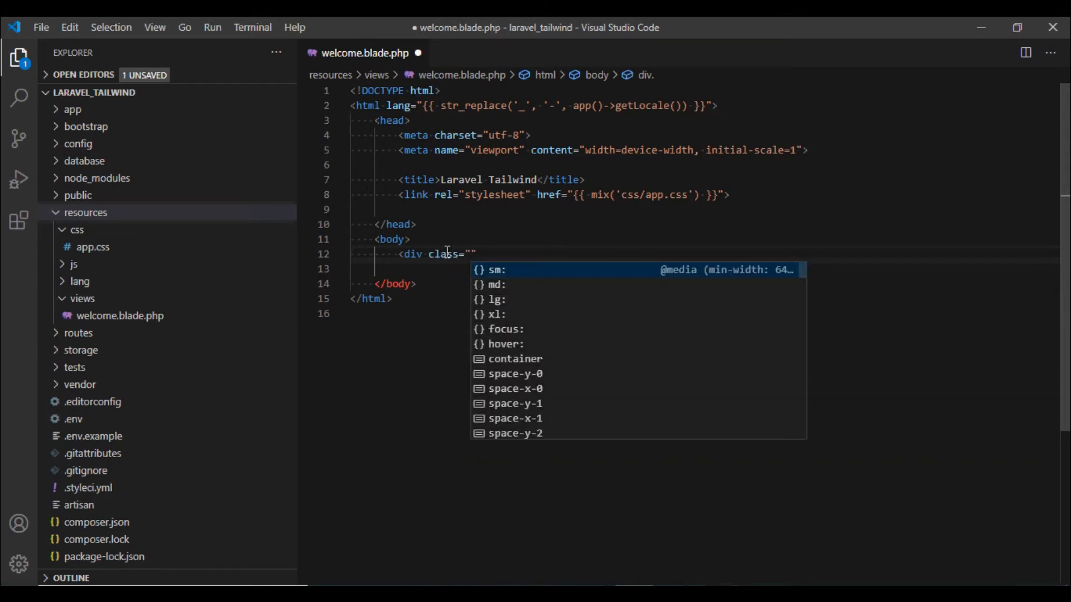
text(w-)
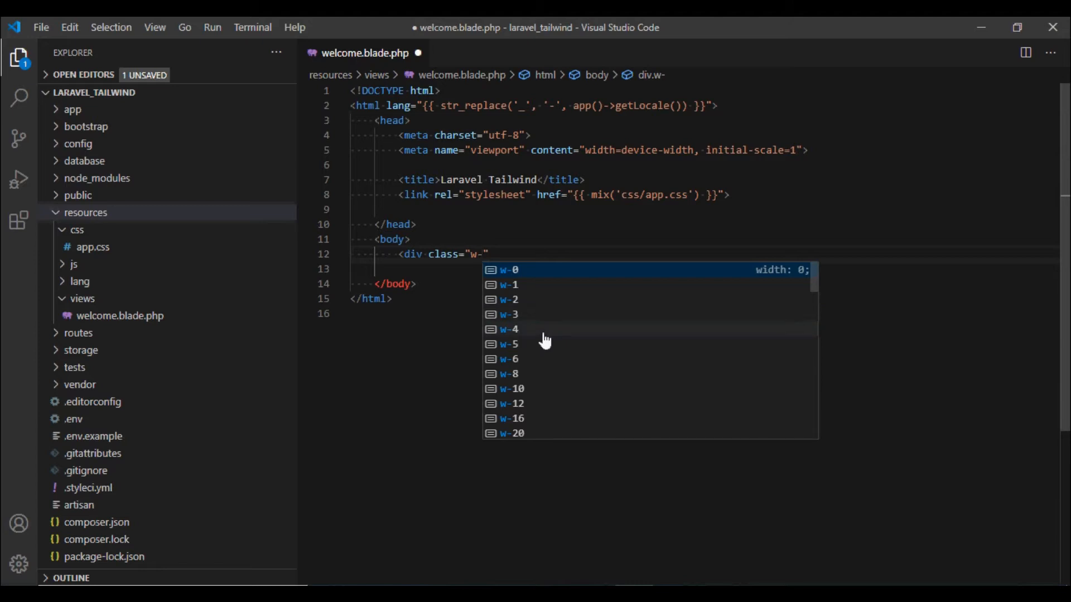
click(508, 329)
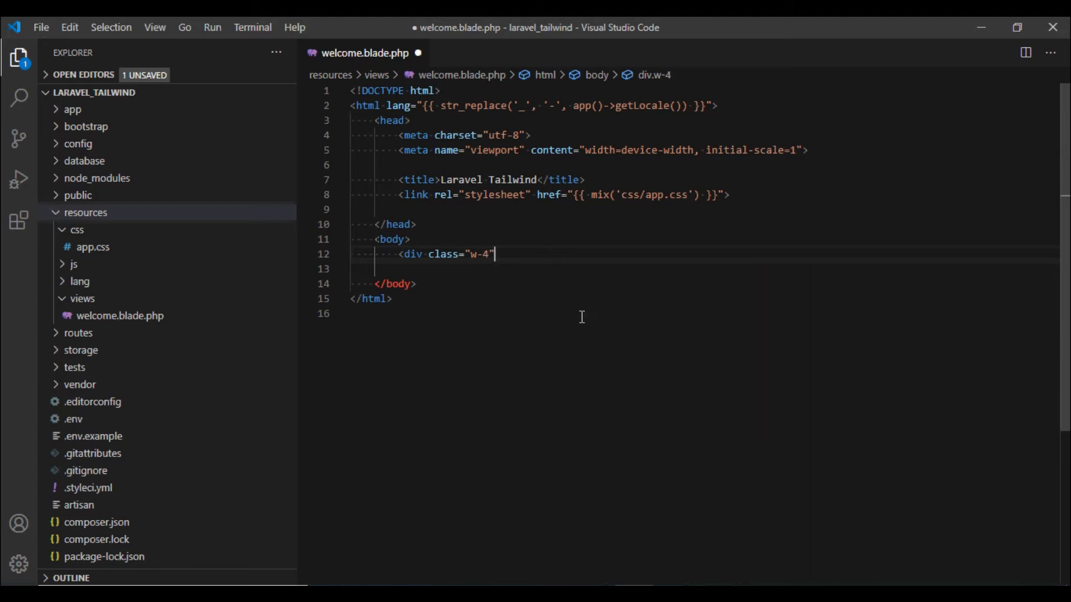
text(>Box</div>)
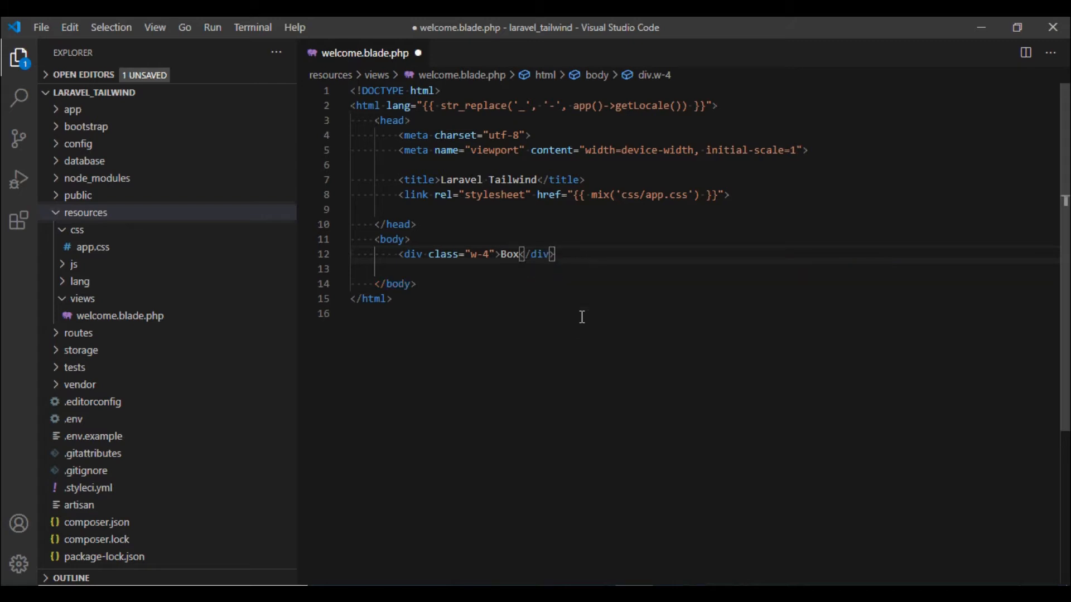
key(ctrl+s)
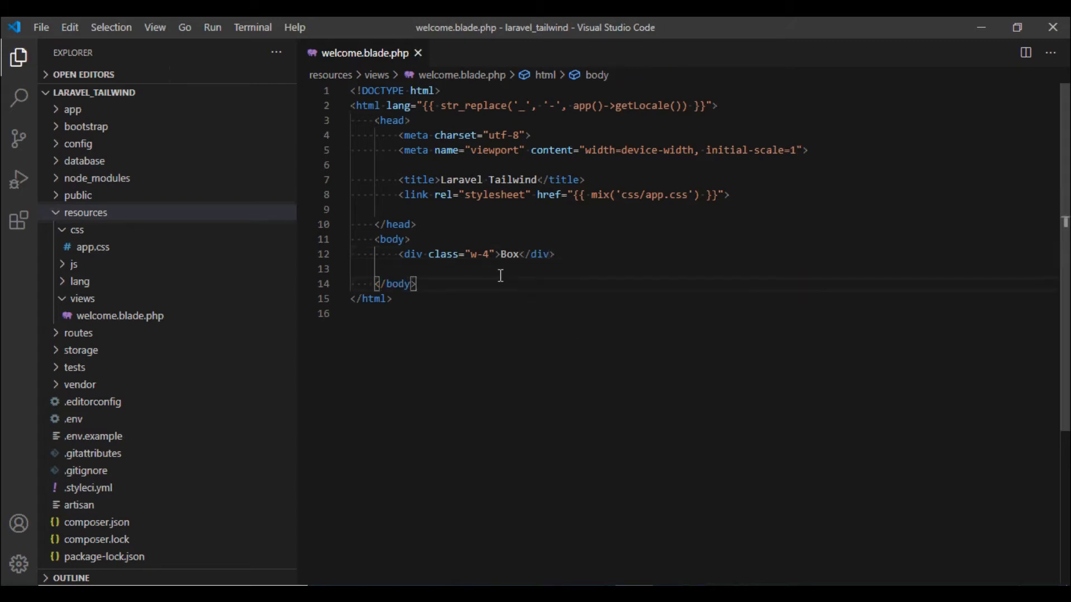
mouse_move(483, 254)
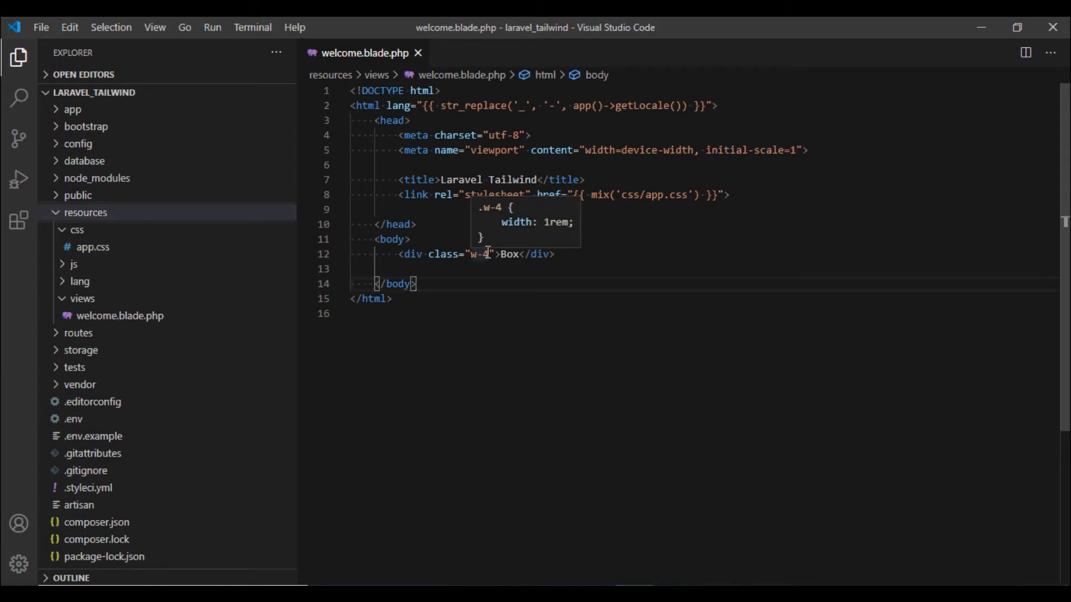
mouse_move(505, 227)
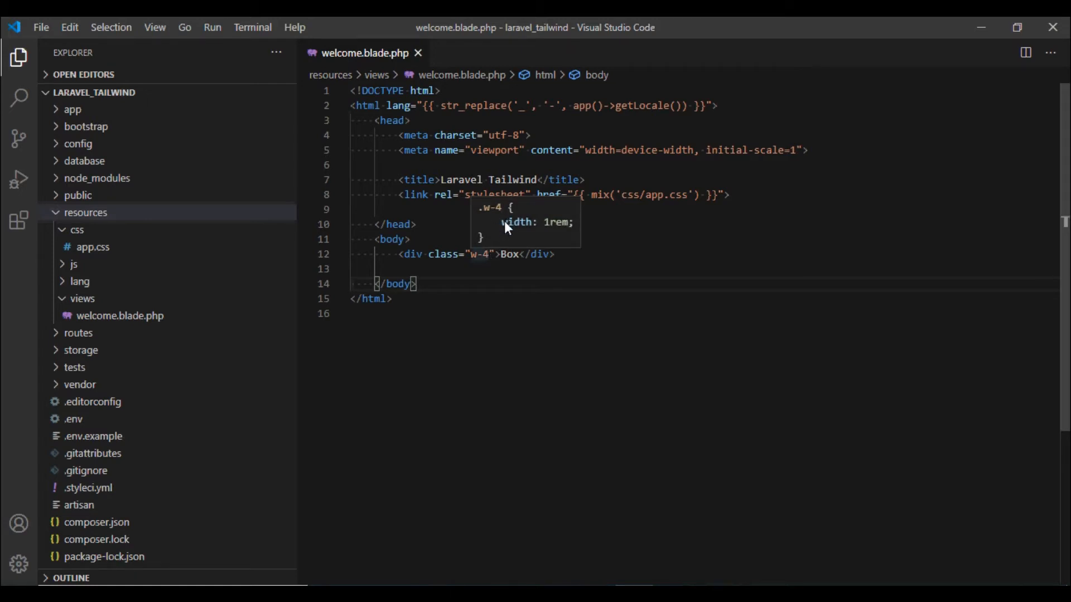
mouse_move(559, 233)
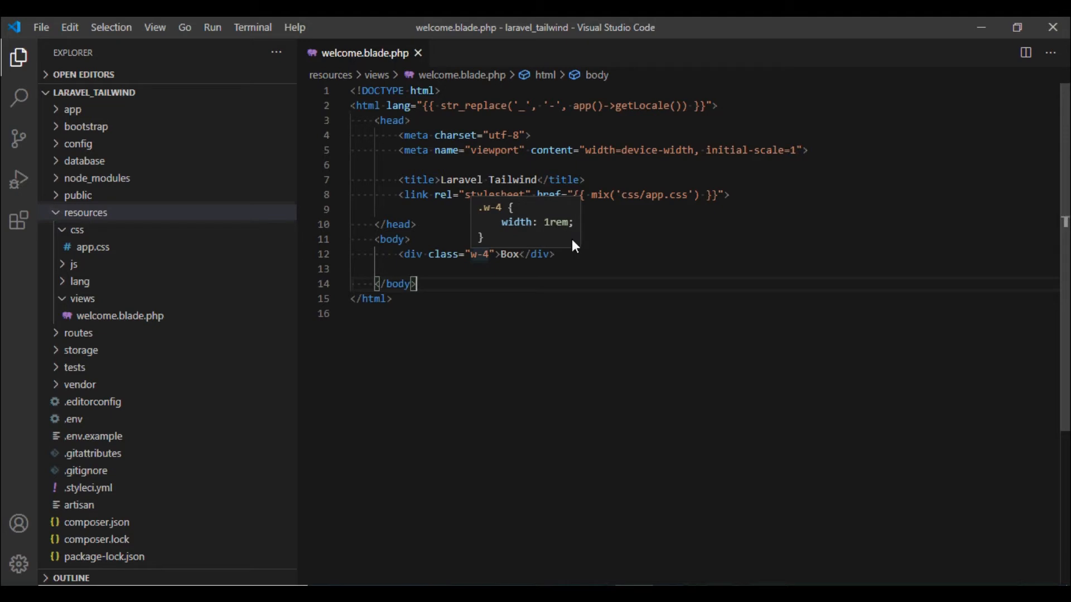
mouse_move(553, 231)
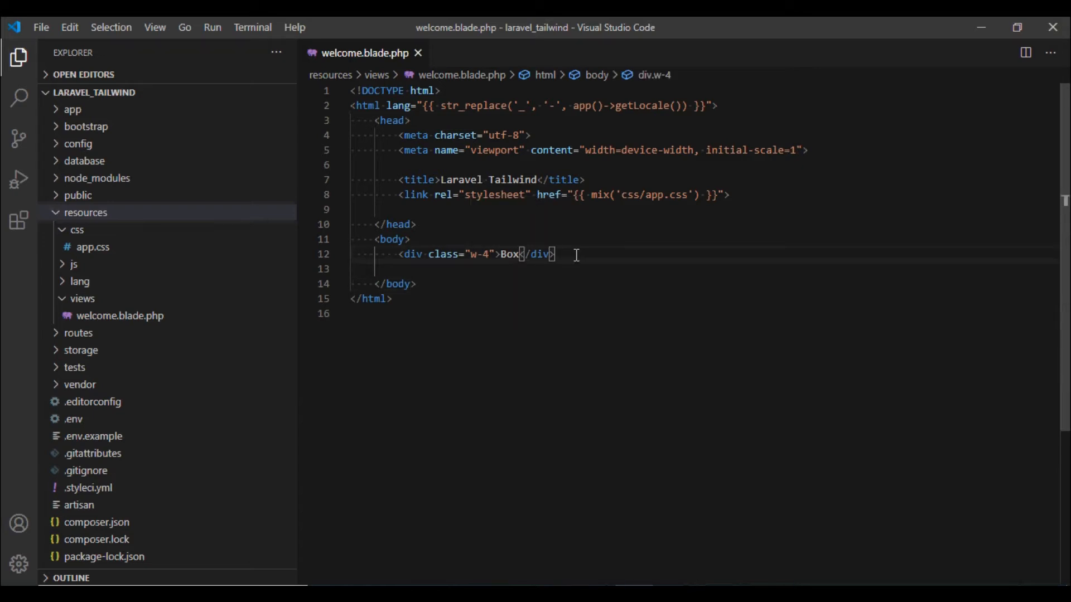
- Add style="background-color:blue" to the div and change a duplicated copy's class to w-8
text(" ")
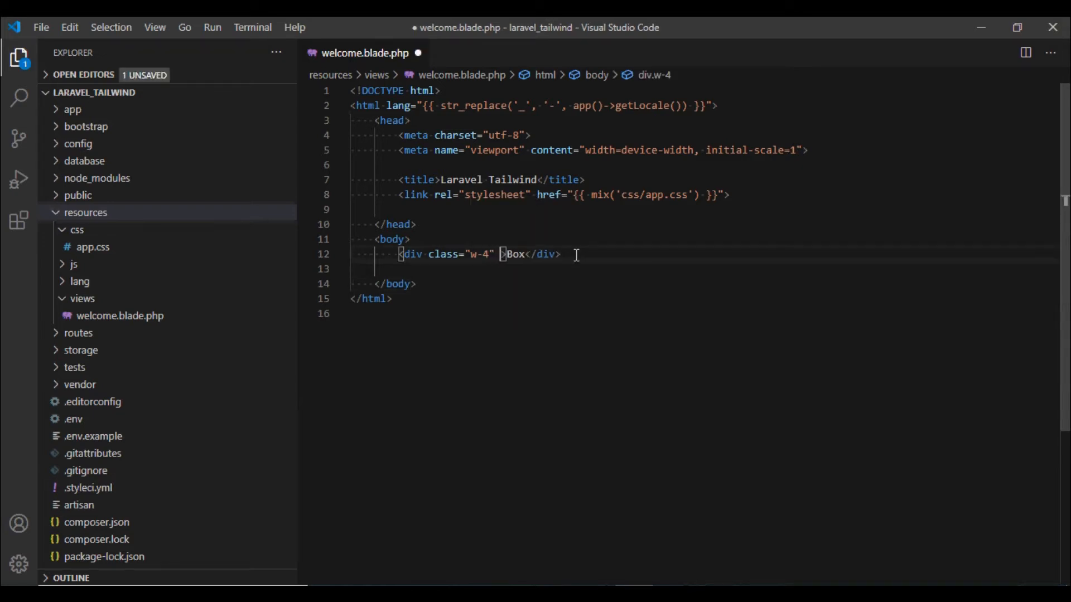
text(style="")
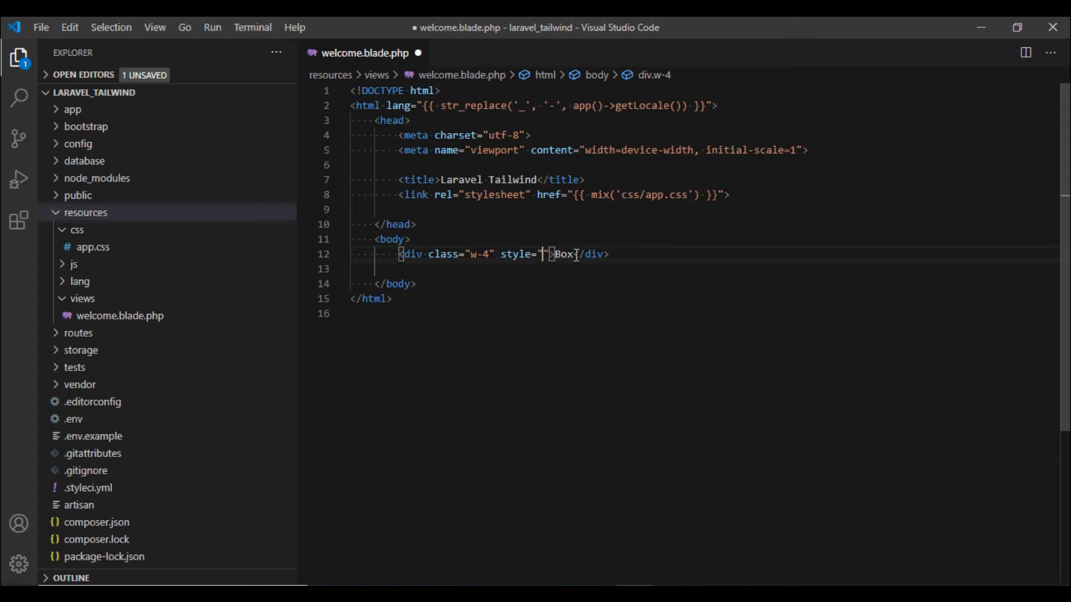
text(background-color:)
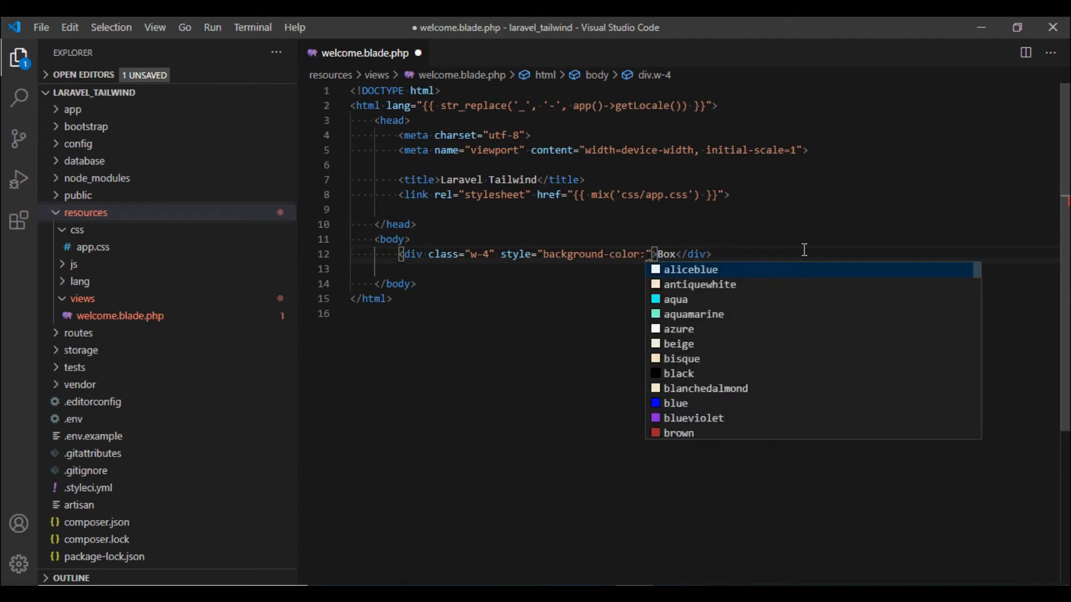
mouse_move(694, 413)
text(blue)
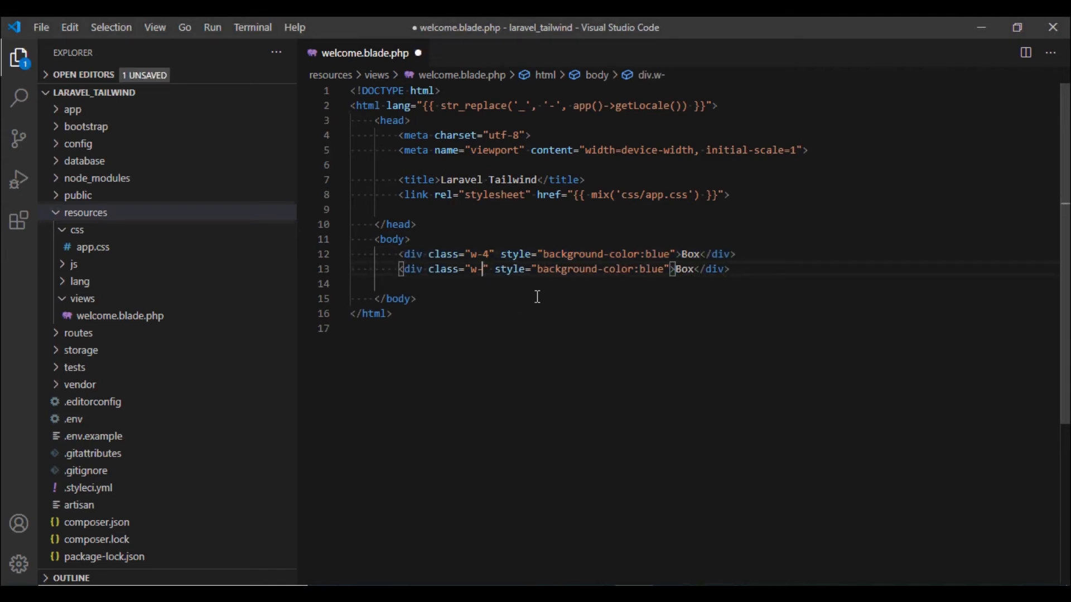
text(8)
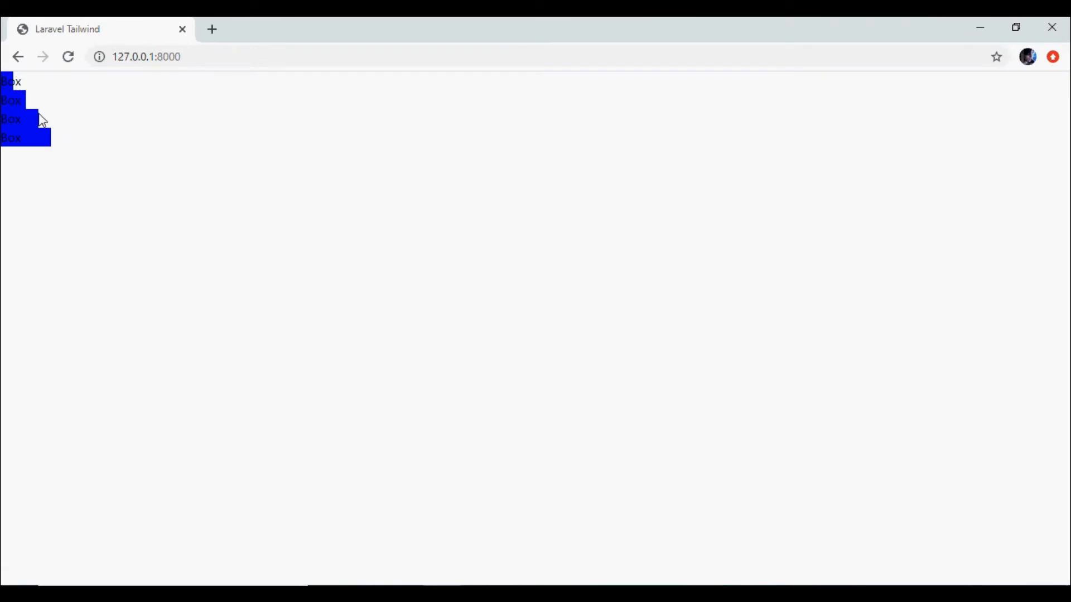
mouse_move(62, 142)
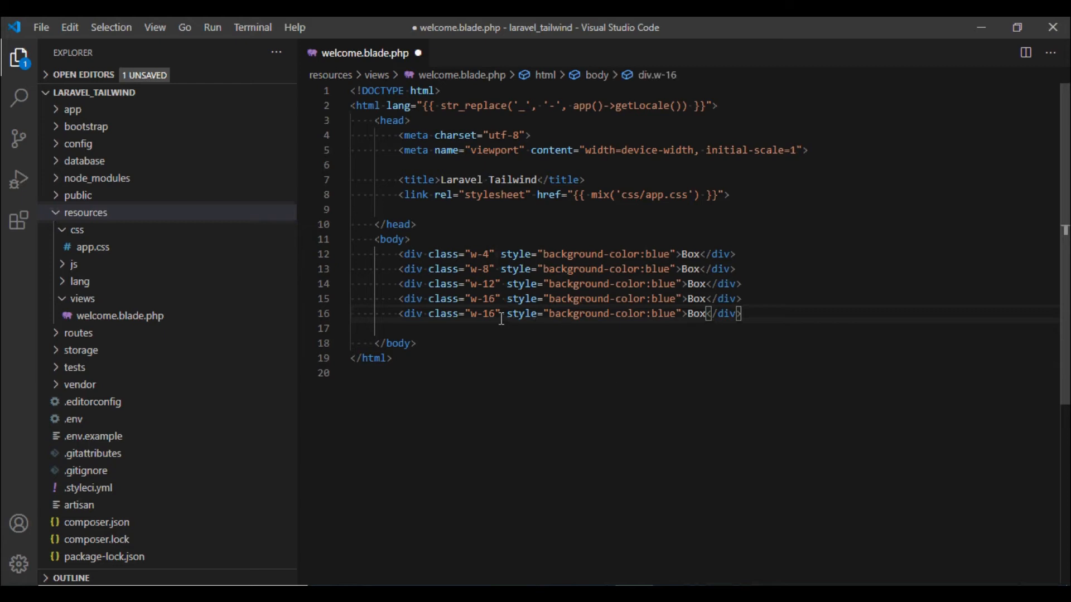
- Turn the copied w-16 classes into fractional widths w-1/2 and w-1/3
key(Backspace)
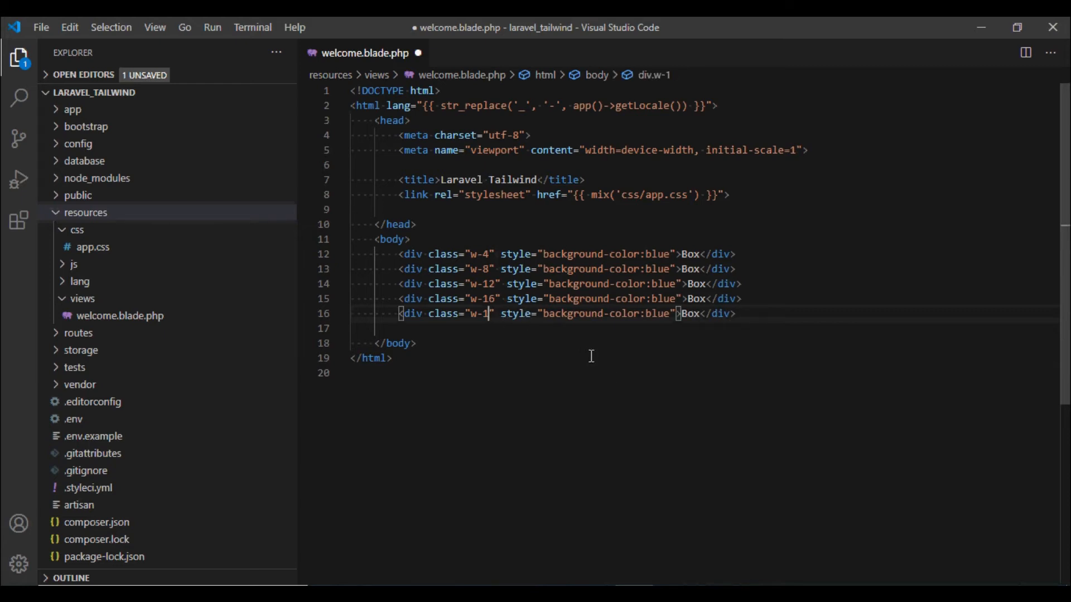
text(/2)
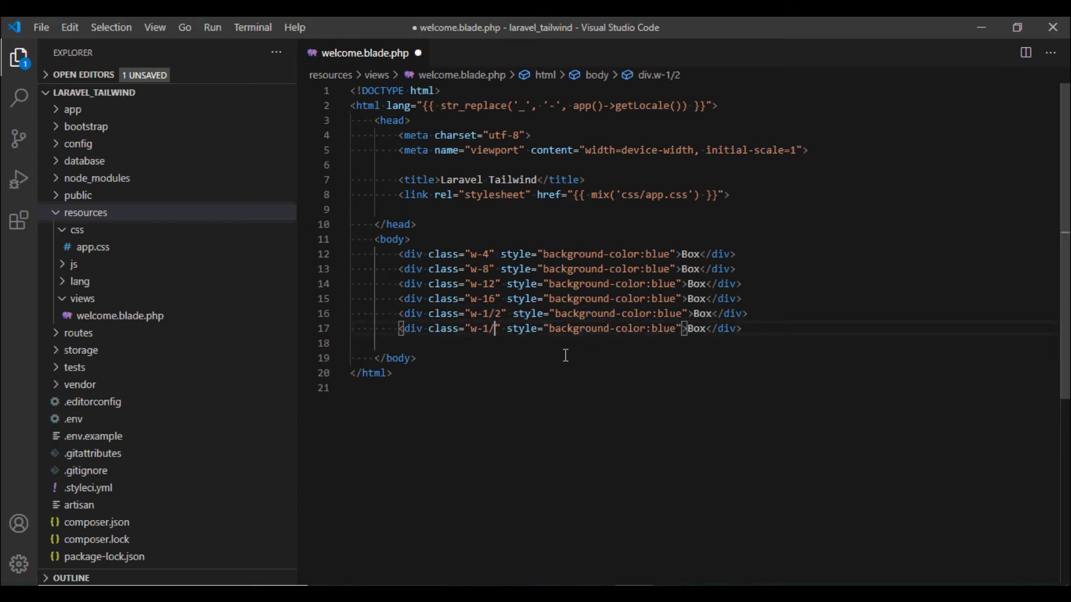
text(3)
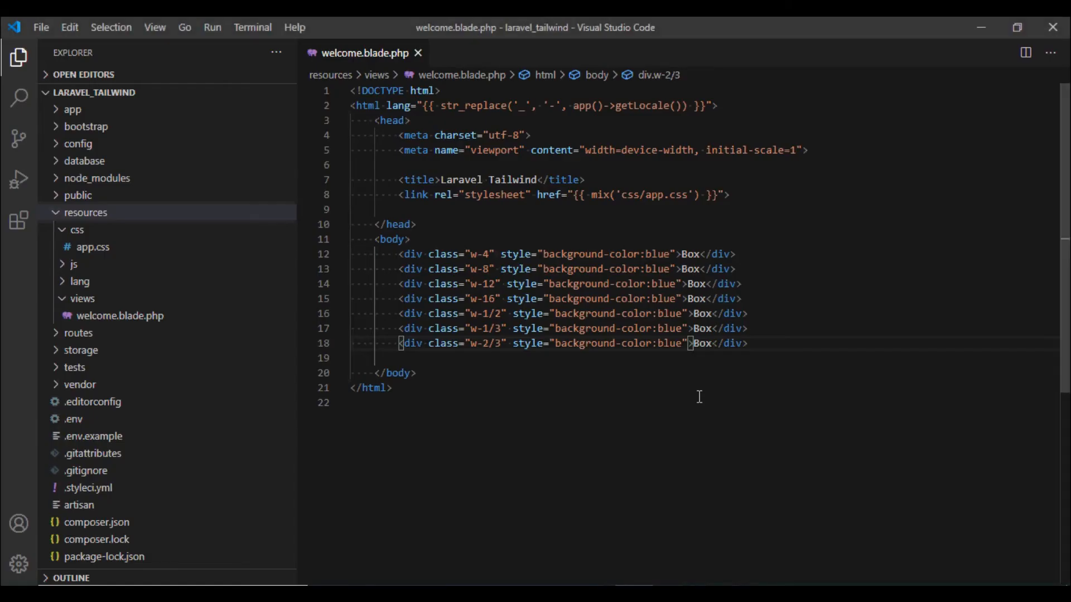
- Add a new div with class="w-full", blue background and the text Box
text(<div cla)
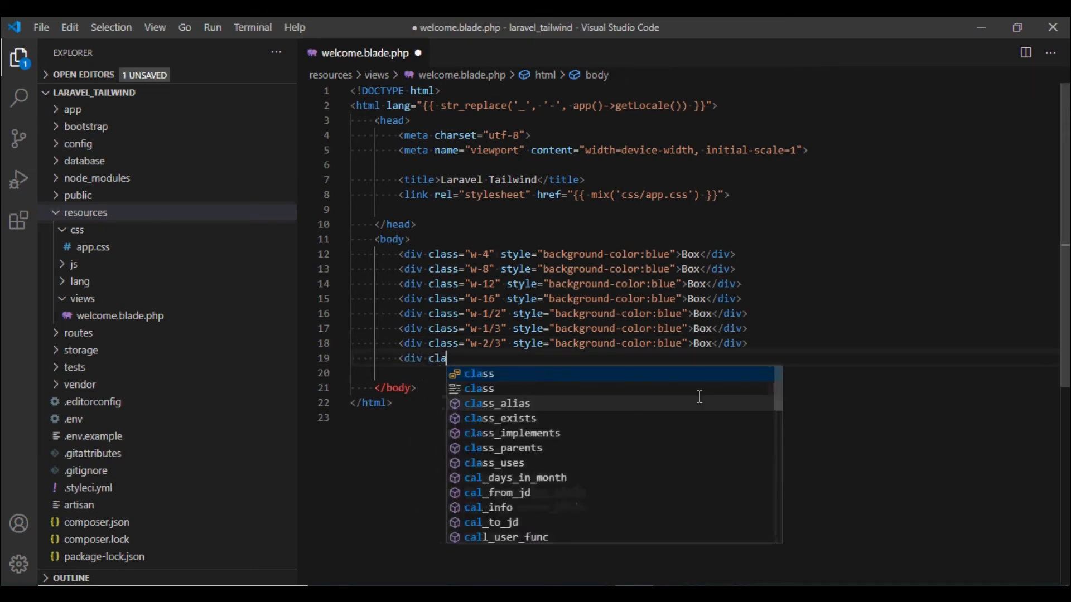
text(class="w-)
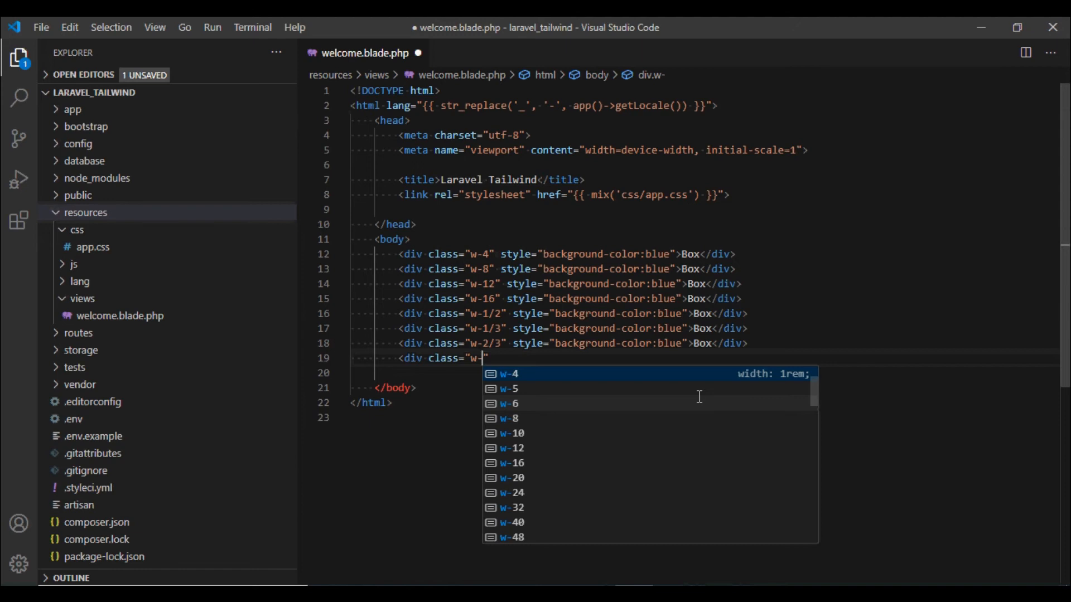
text(full)
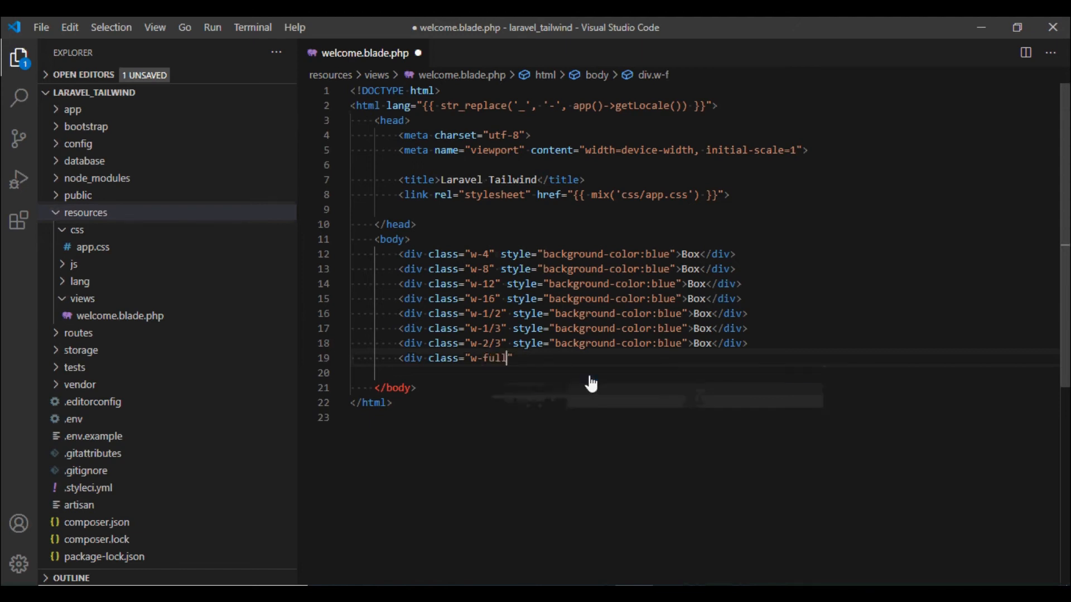
text(" style="background-color:blue">Box</div>)
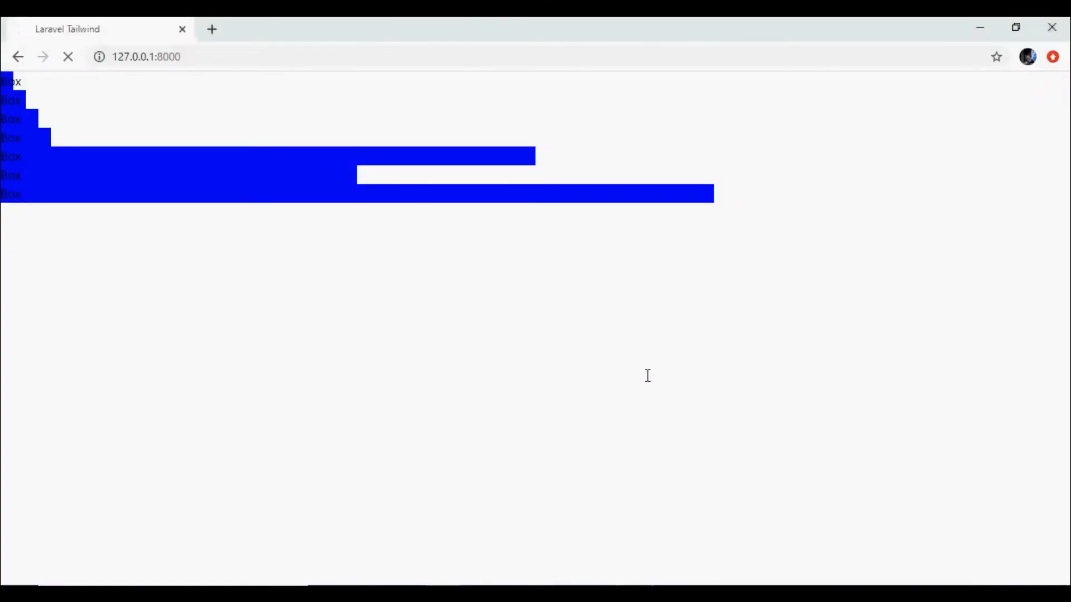
click(67, 57)
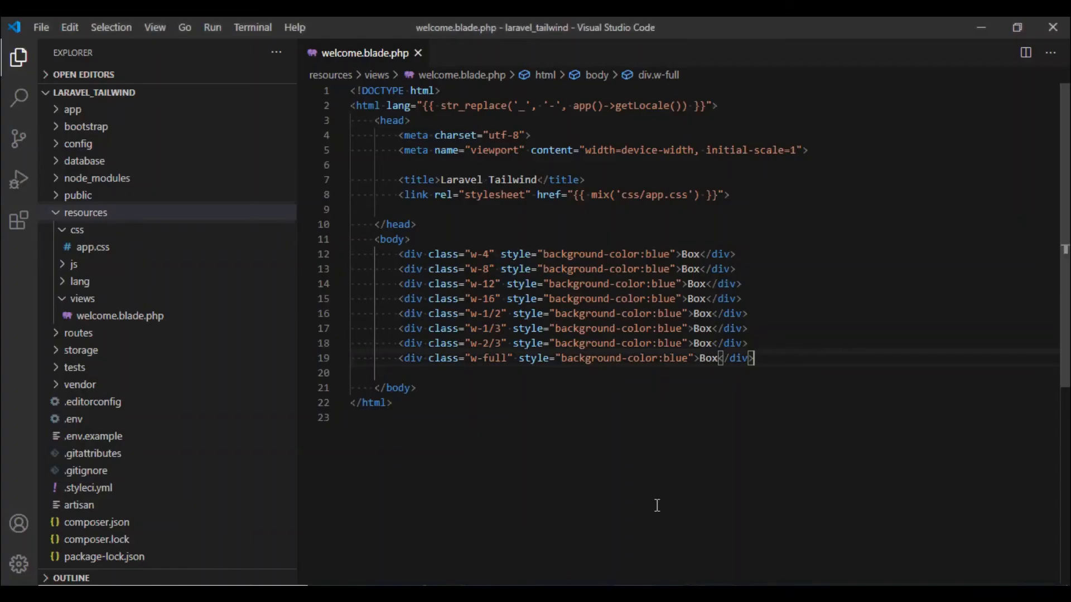
text(<)
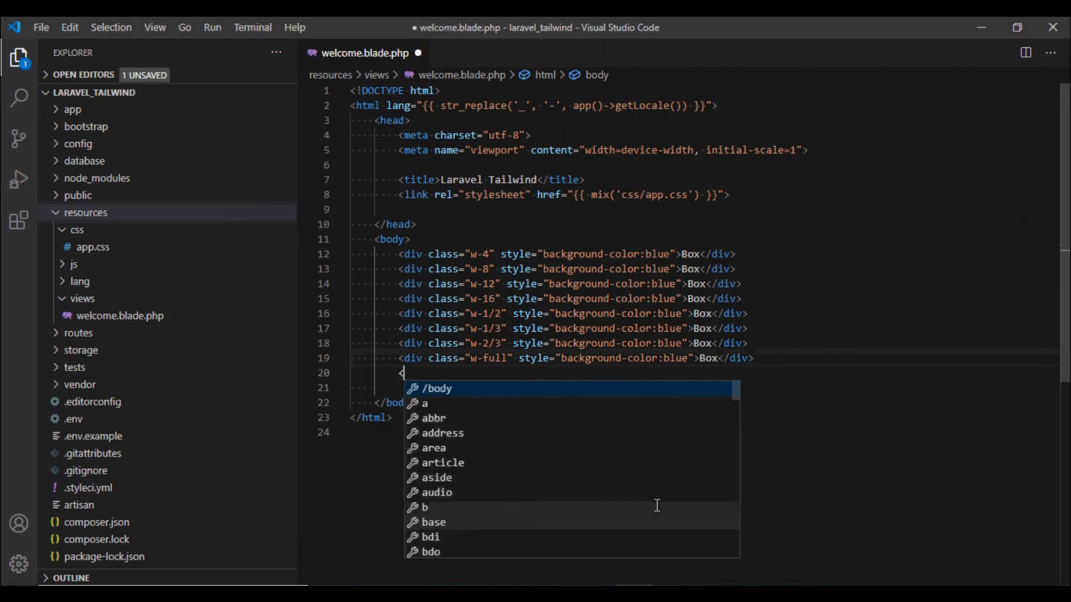
text(div class="w-)
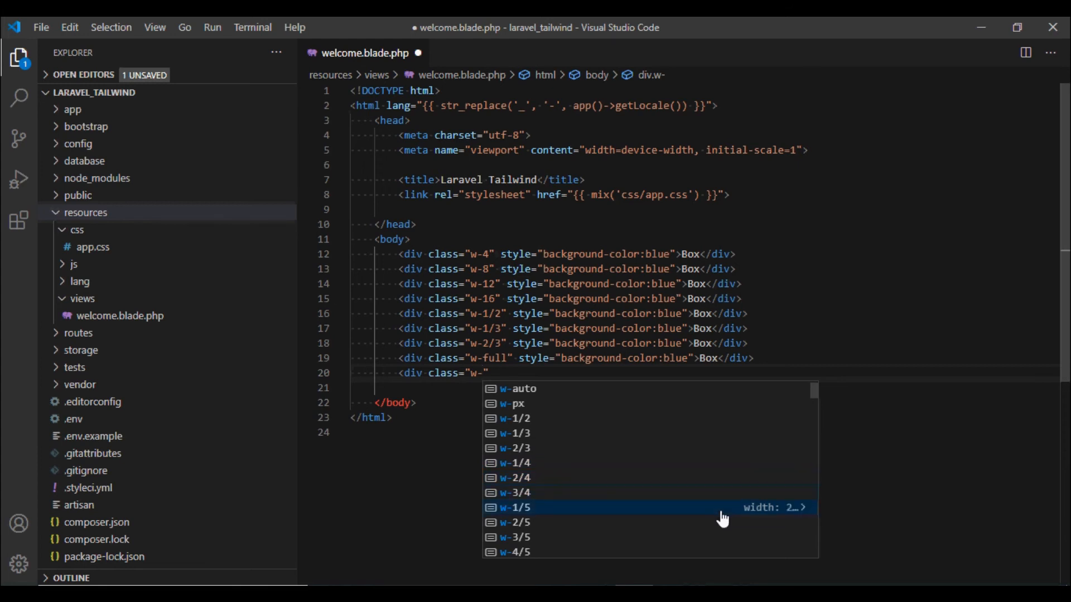
scroll(down, 3)
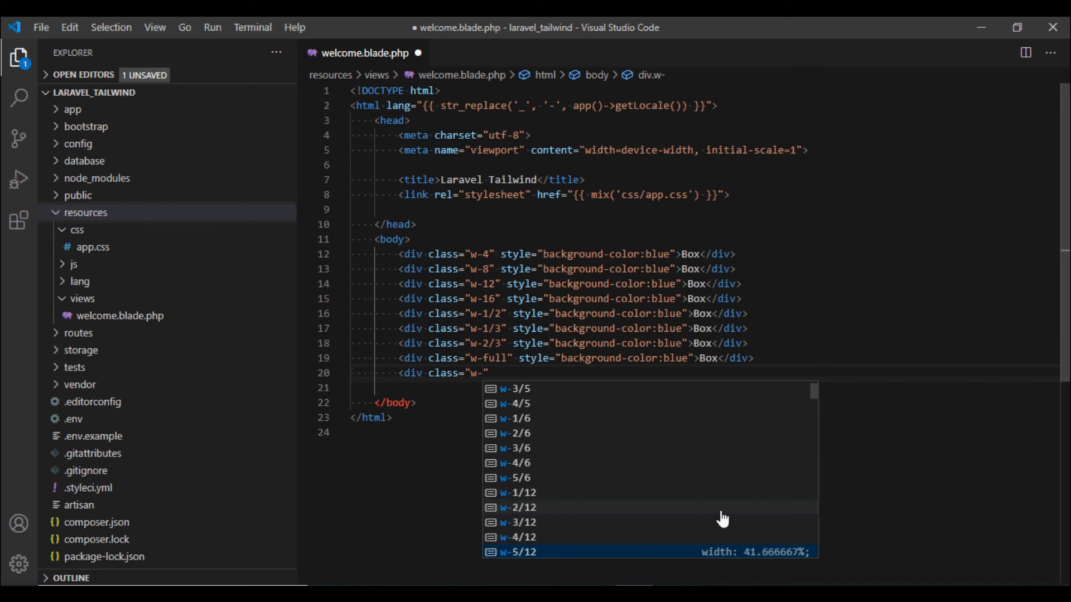
scroll(down, 3)
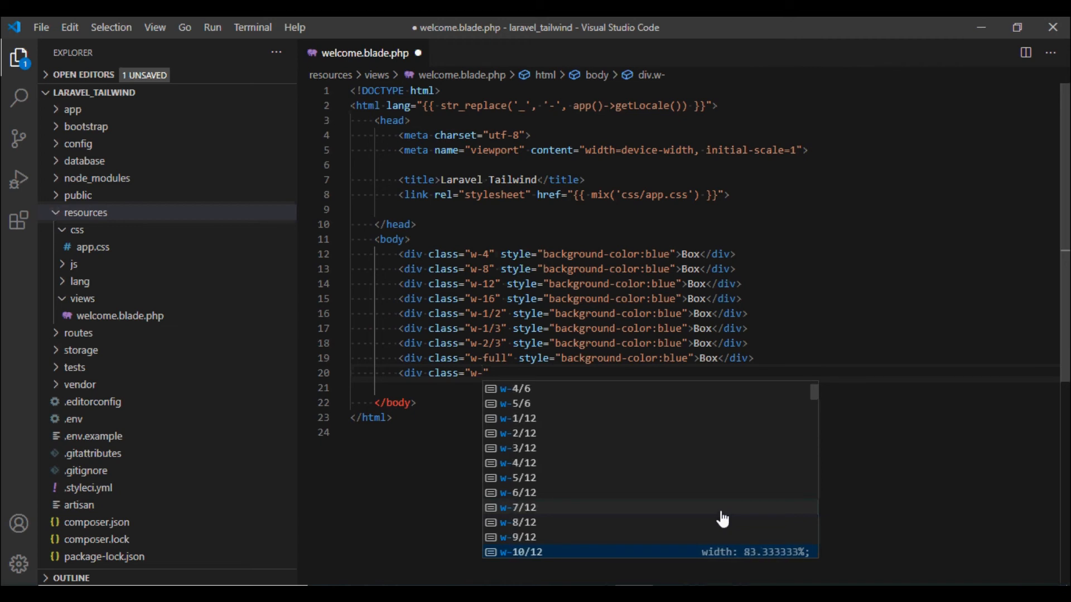
scroll(down, 3)
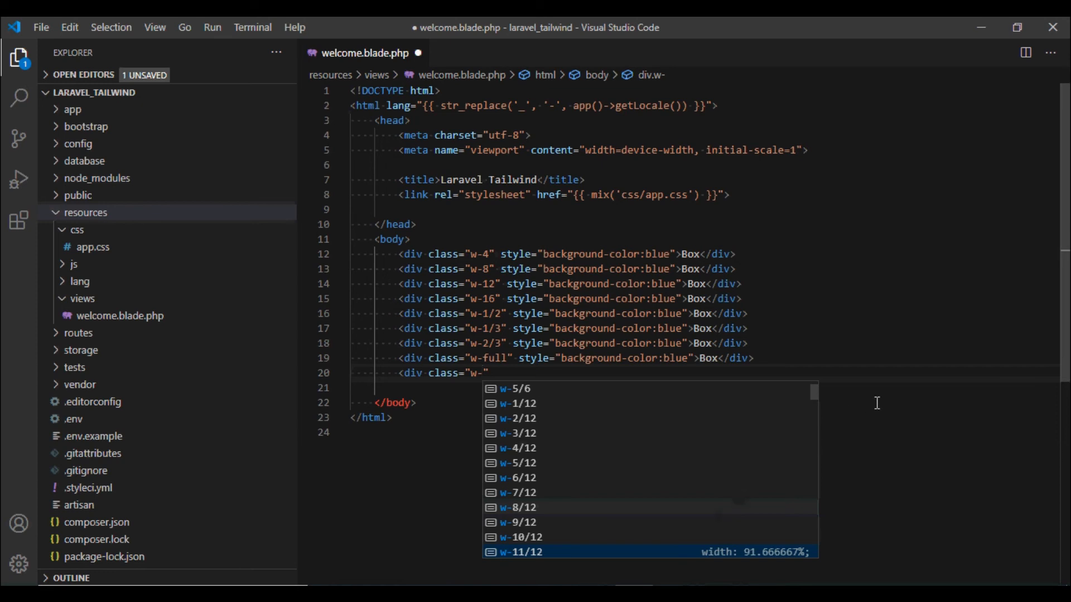
key(Escape)
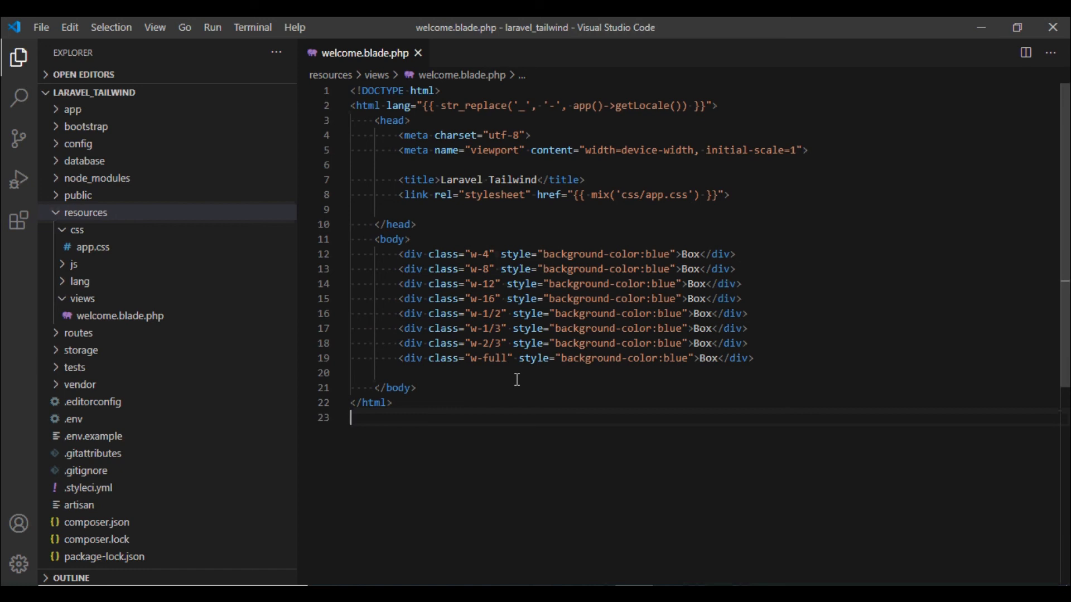
mouse_move(476, 254)
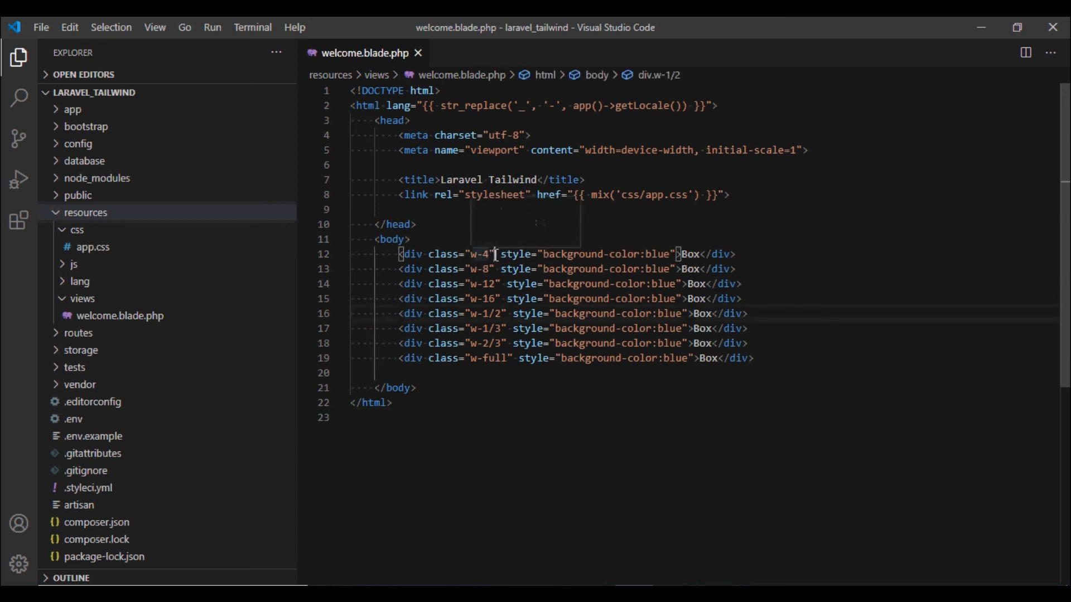
- Add h- height classes to the first divs and h-screen to the w-16 div's class
text(h)
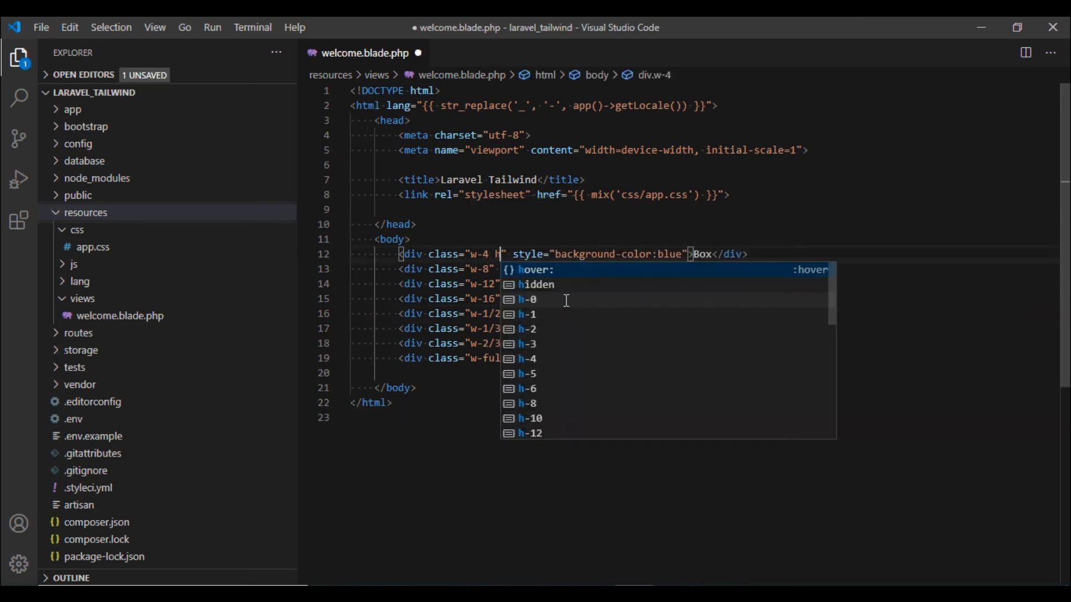
text(-)
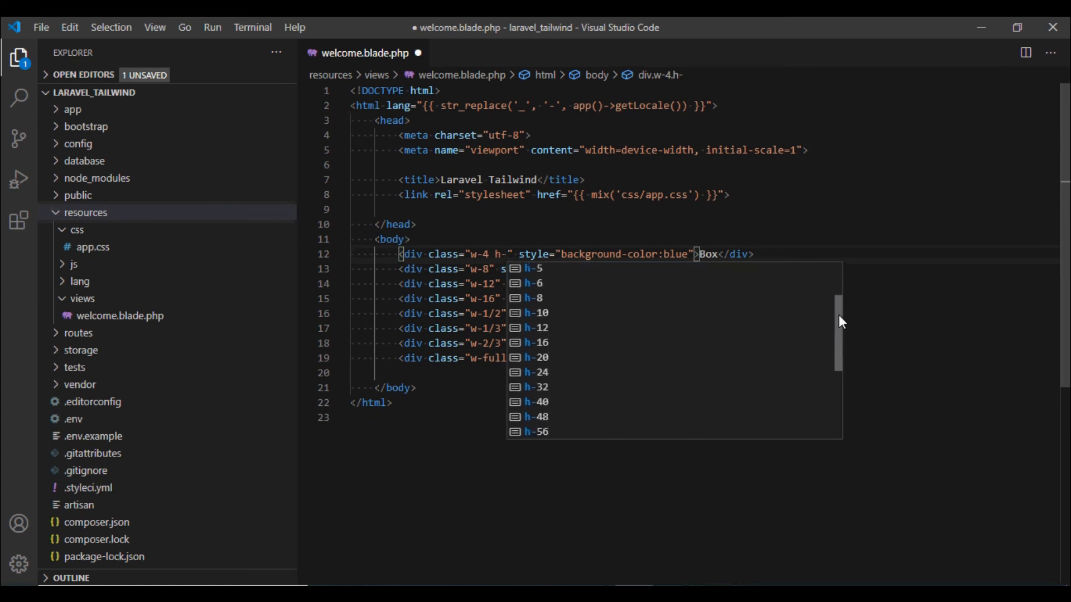
scroll(down, 3)
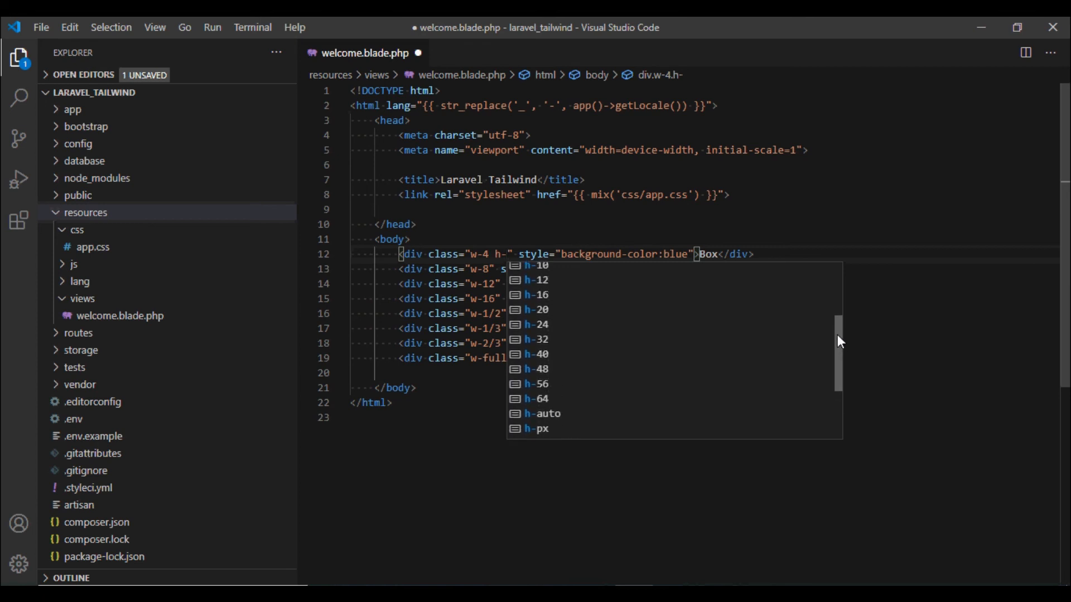
scroll(down, 3)
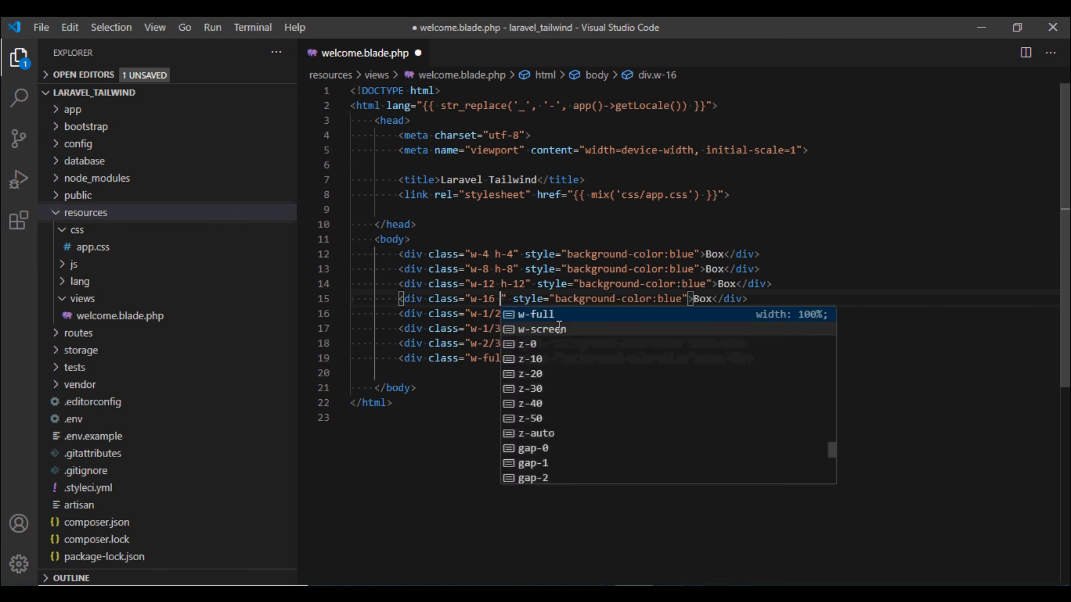
text(h-screen)
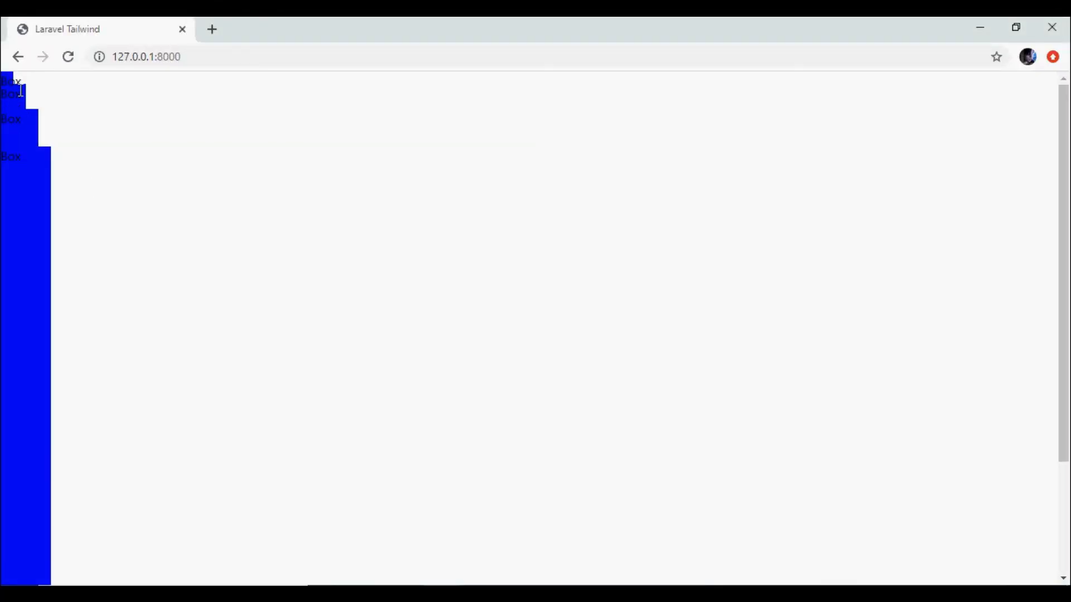
mouse_move(430, 212)
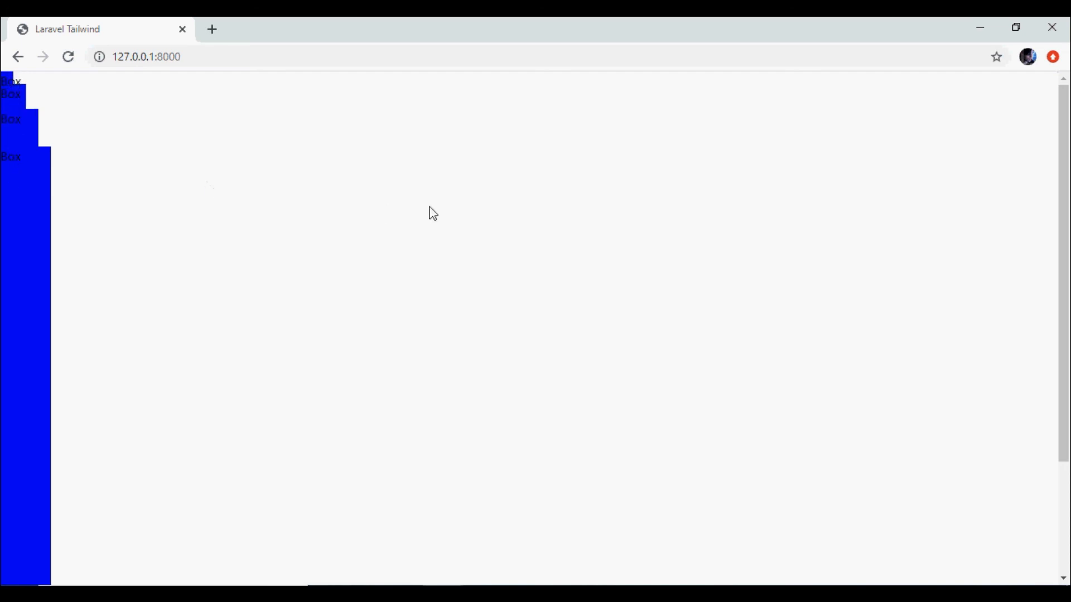
- Scroll down the Chrome preview to reveal the screen-tall block and the wider Box bars below
scroll(down, 3)
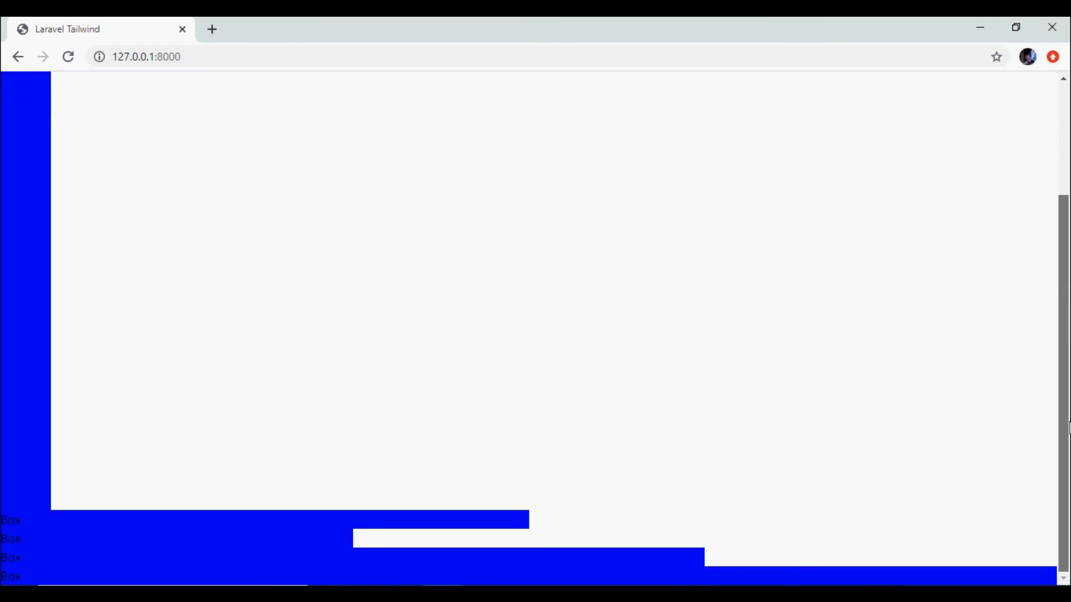